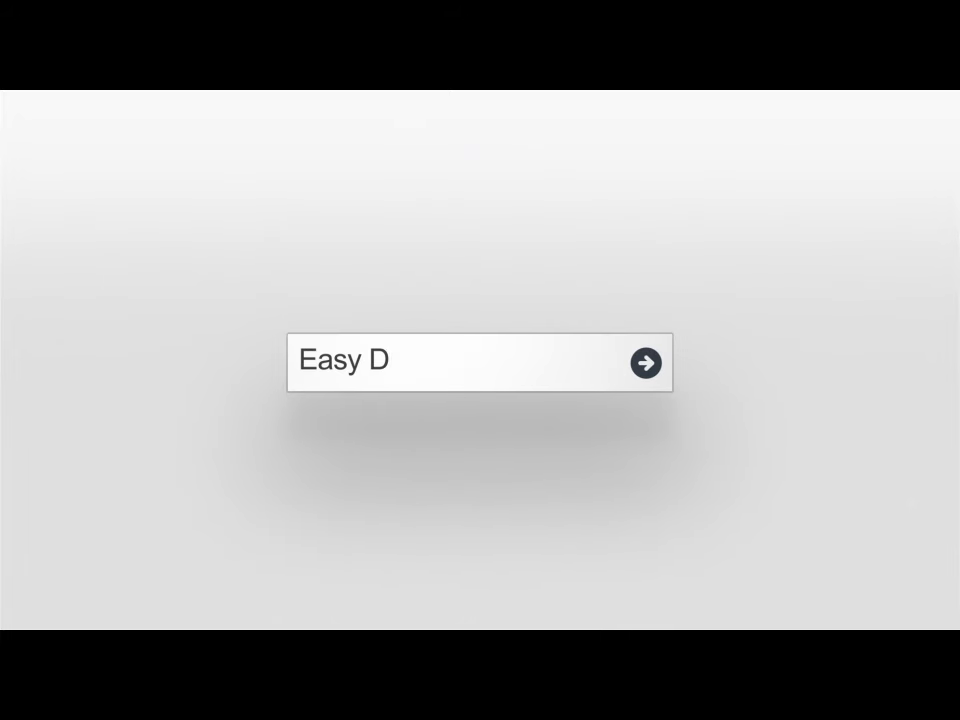
pyautogui.write('IY TV LCD Repair')
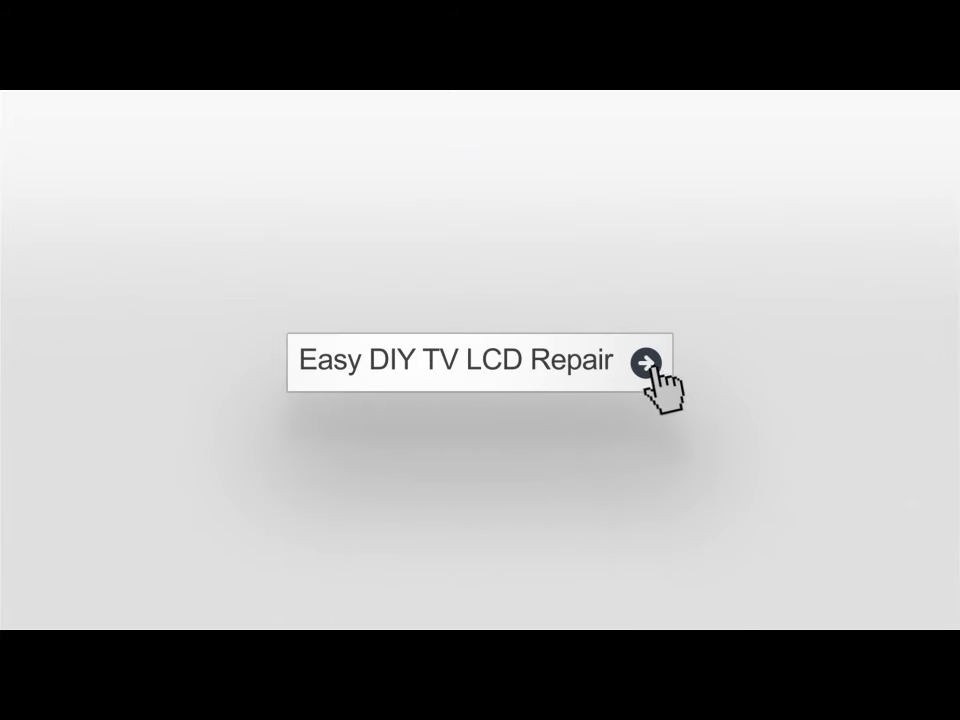